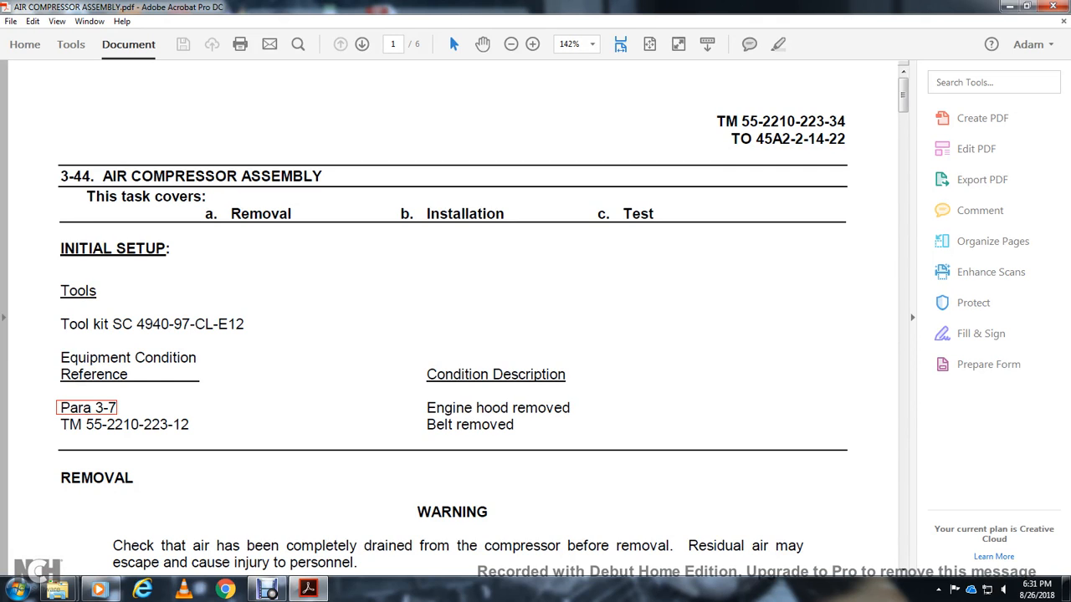
Scroll down page 3-171 through Initial Setup and Removal steps 1–8 to its bottom.
scroll("down", 3)
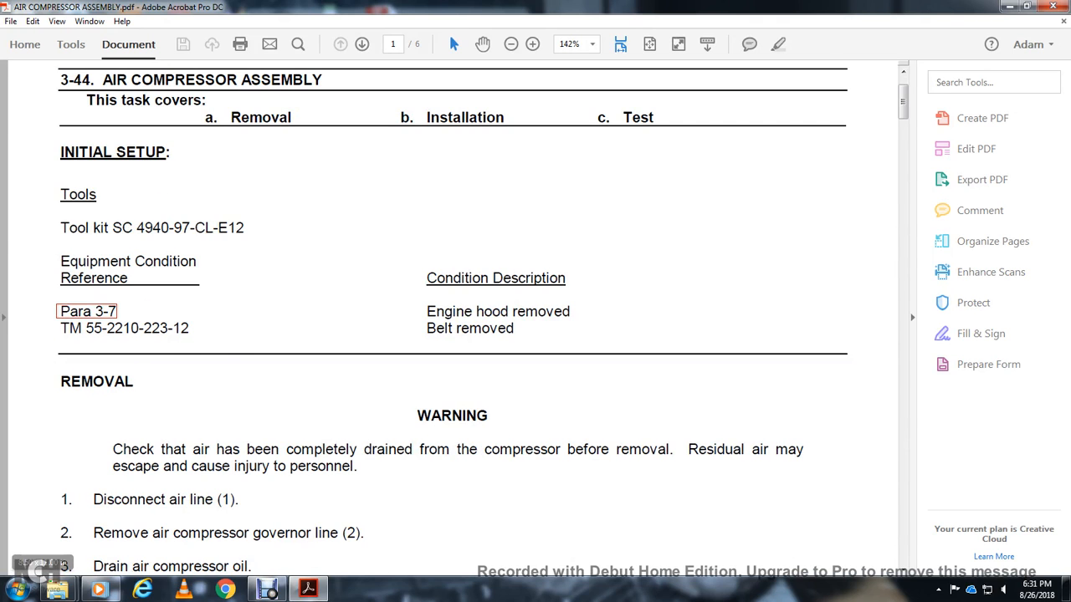
scroll("down", 3)
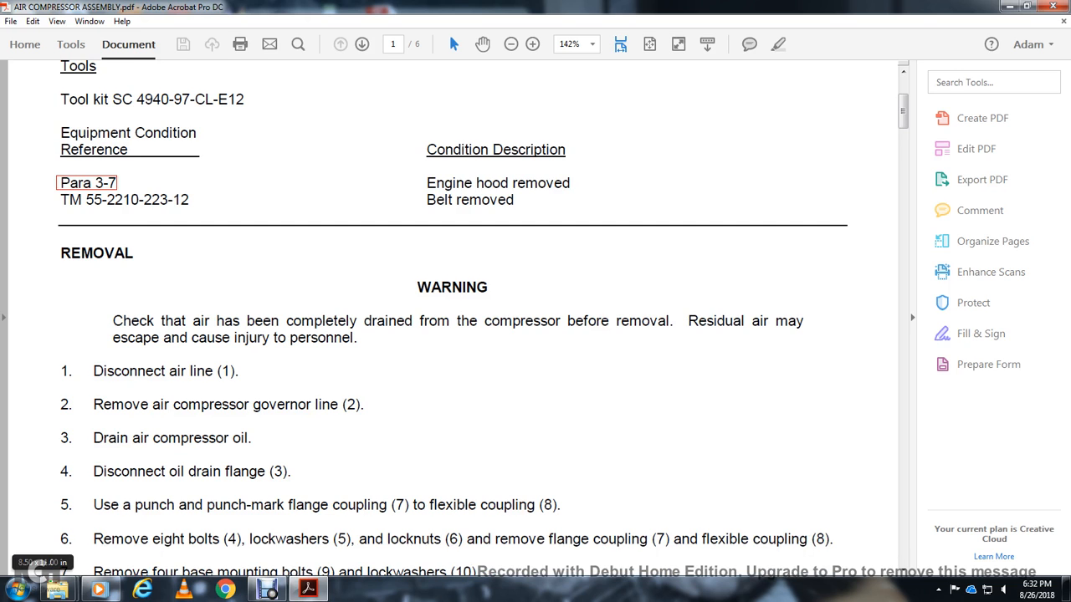
scroll("down", 3)
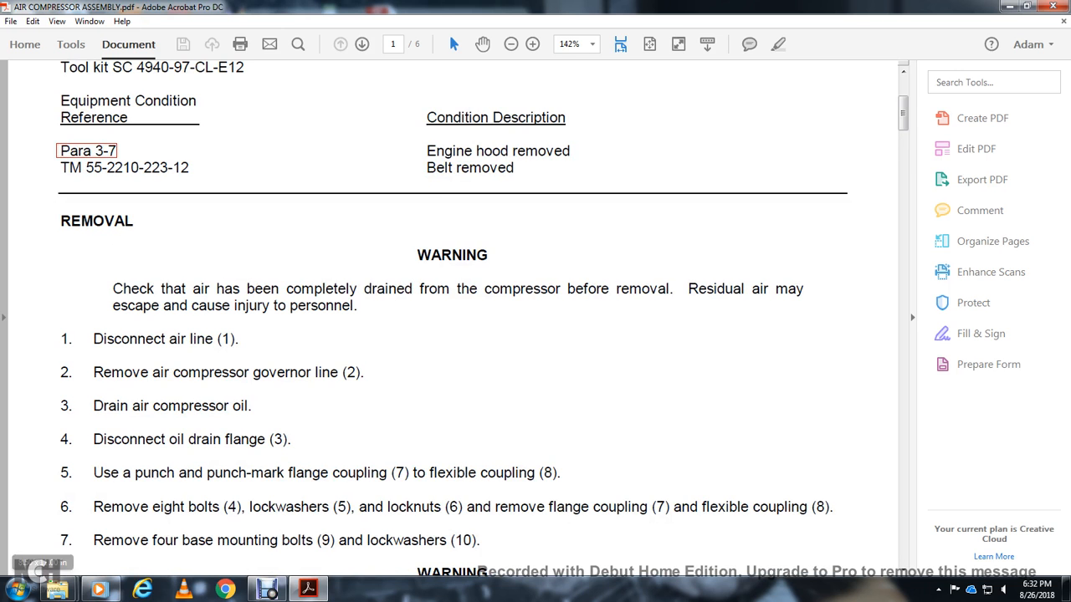
scroll("down", 3)
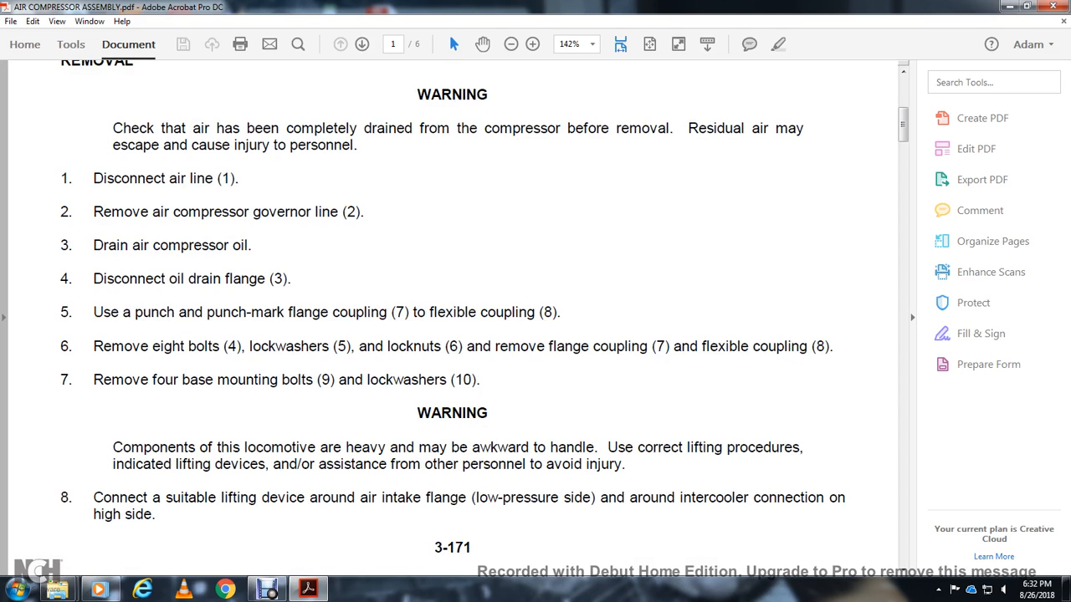
scroll("down", 3)
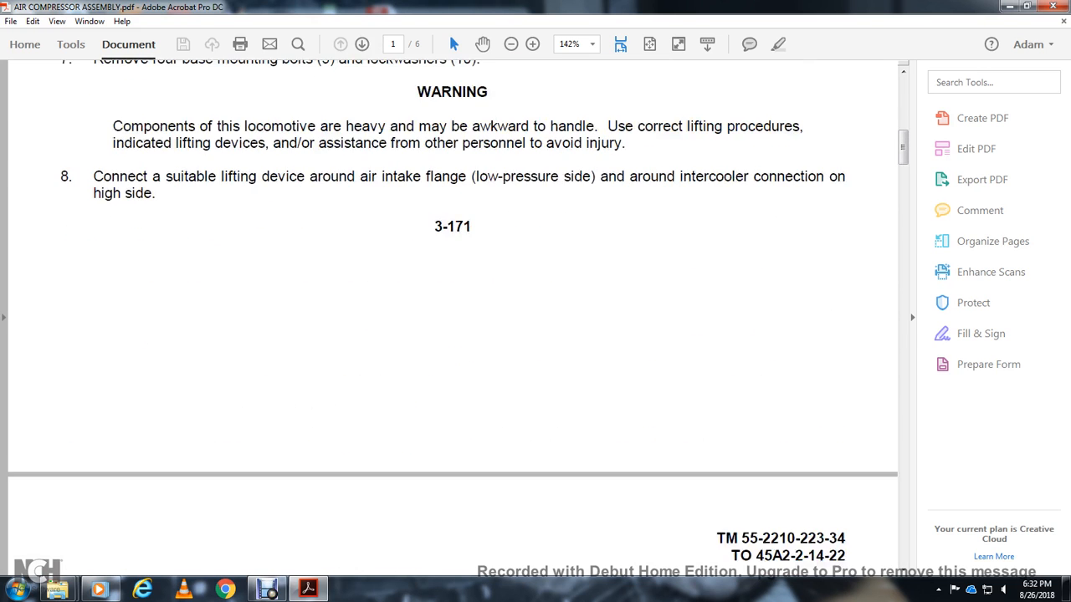
Scroll past page 2's removal steps and exploded compressor diagram, then advance to page 3's Installation section.
scroll("down", 3)
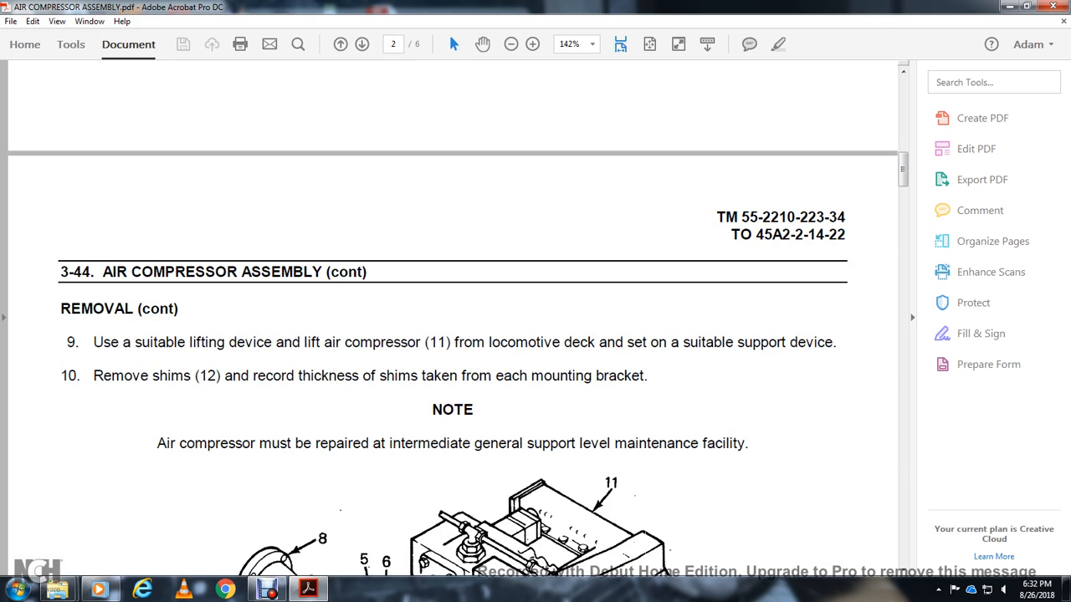
scroll("down", 3)
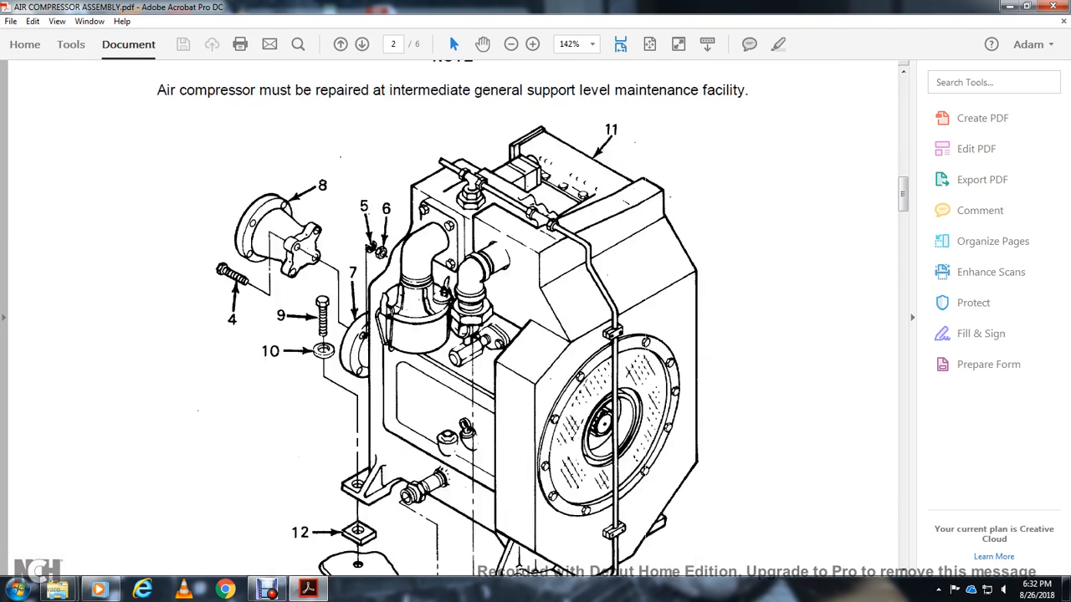
left_click(362, 44)
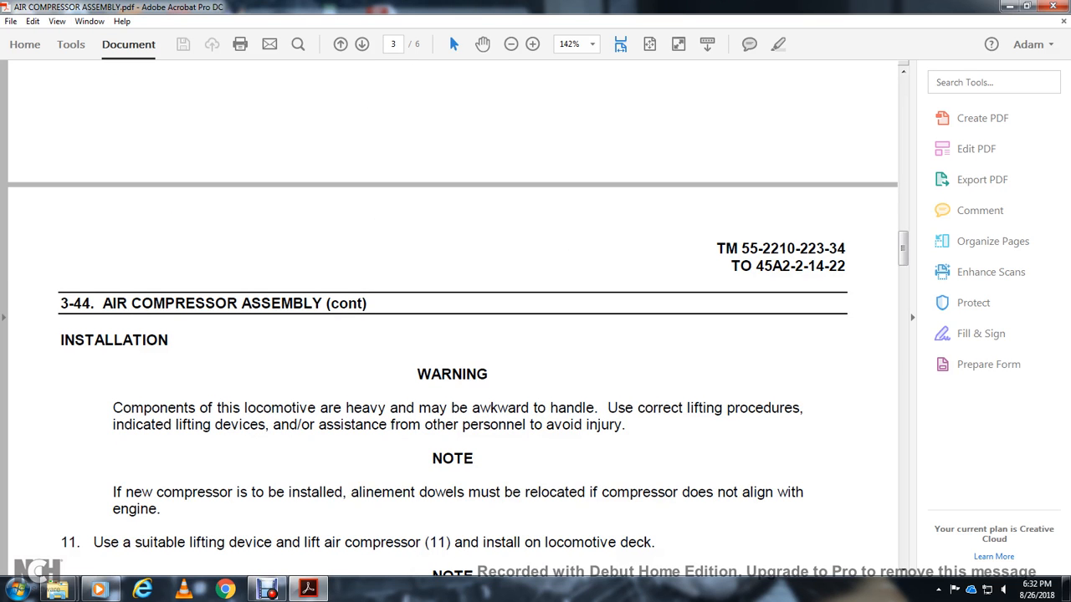
Scroll through installation steps 11–19 on page 3-173 until page 4's Test section appears.
scroll("down", 3)
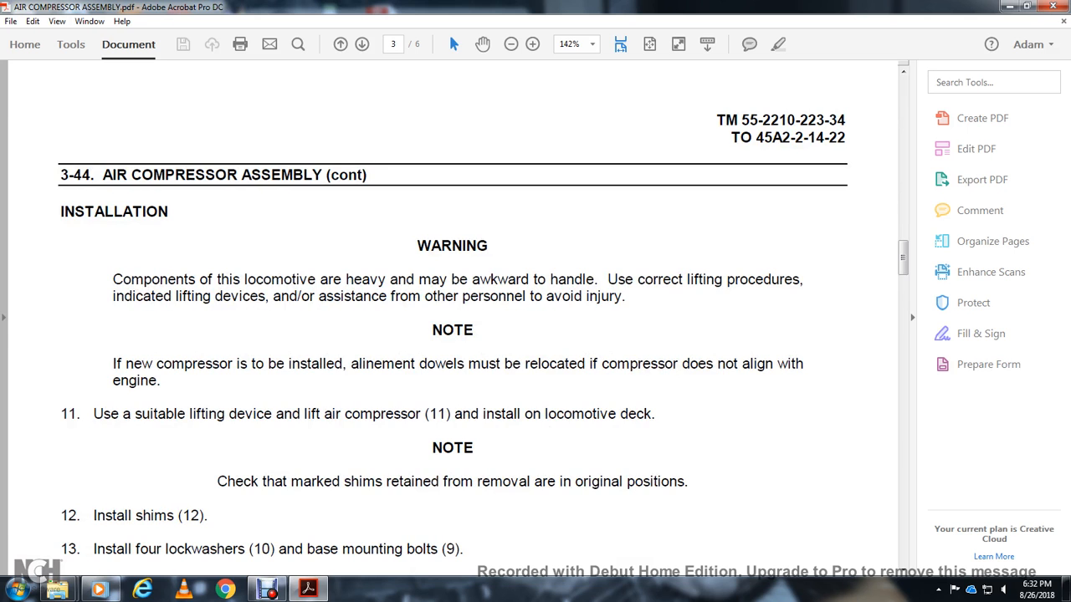
scroll("down", 3)
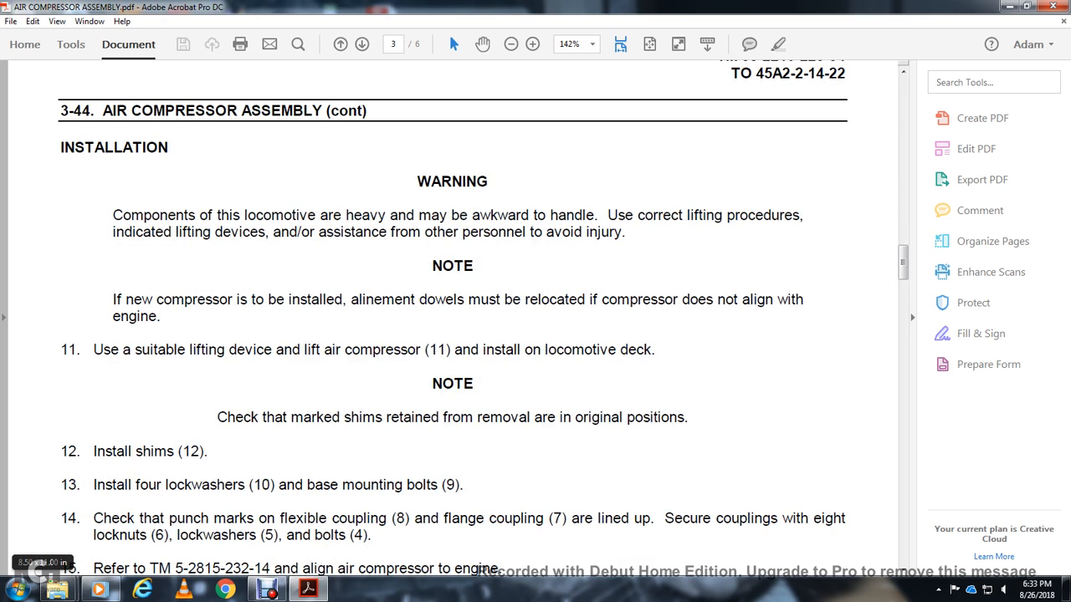
scroll("down", 3)
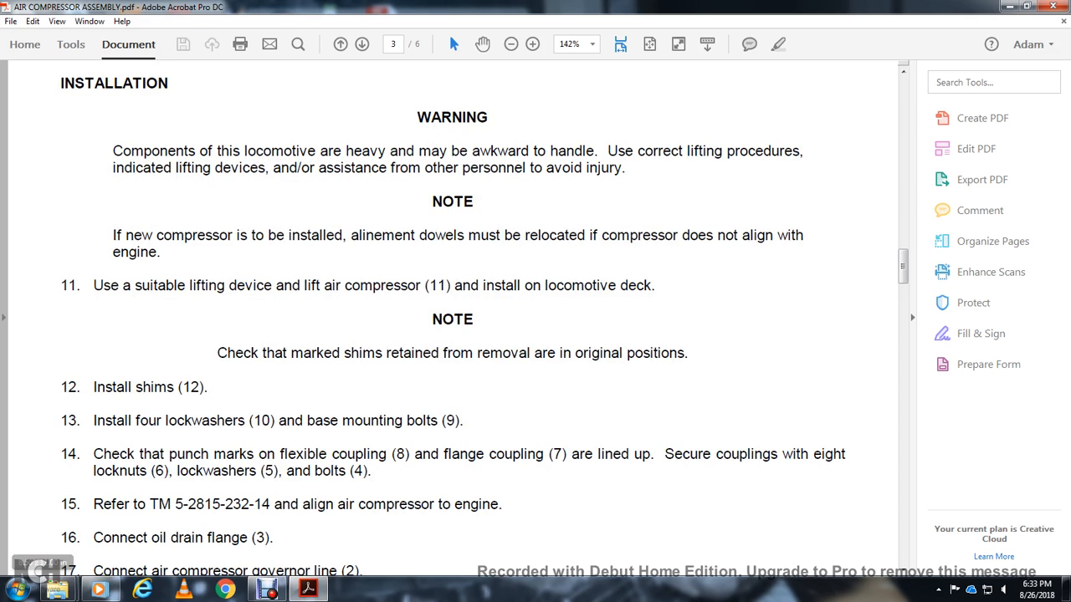
scroll("down", 3)
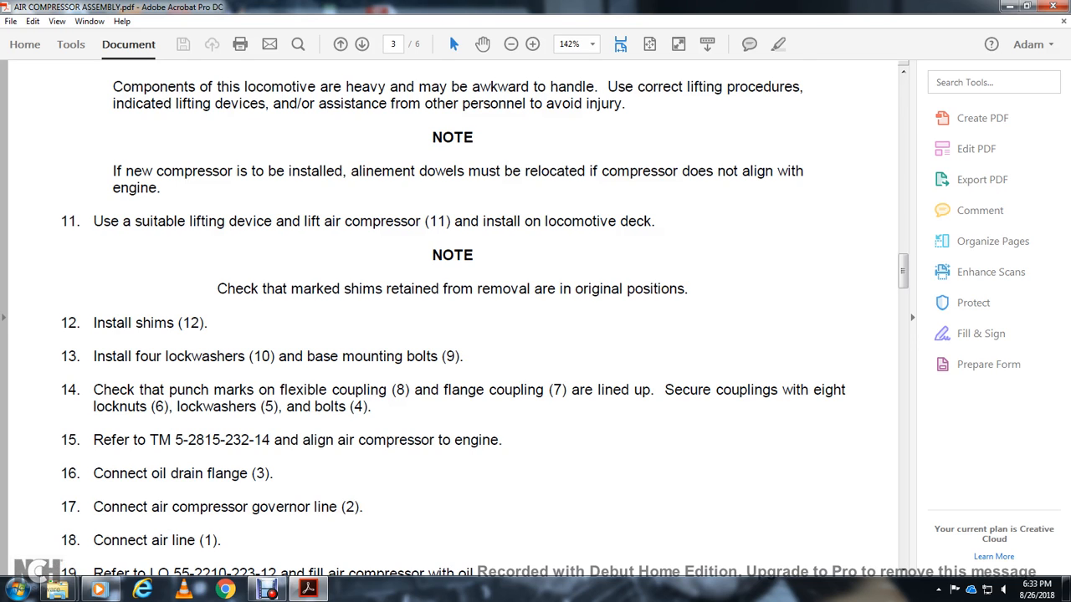
scroll("down", 3)
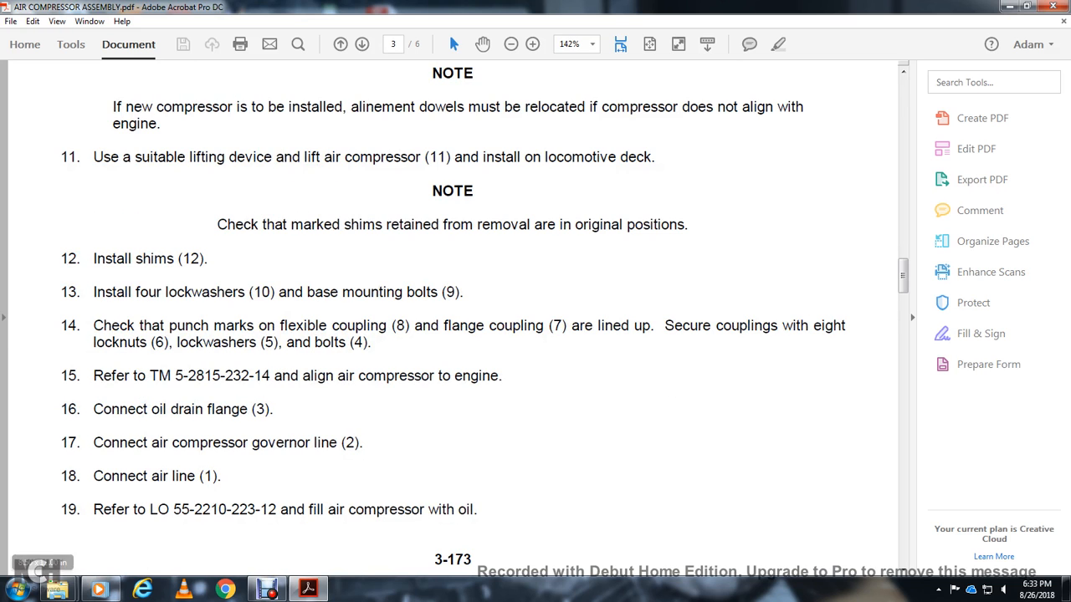
scroll("down", 3)
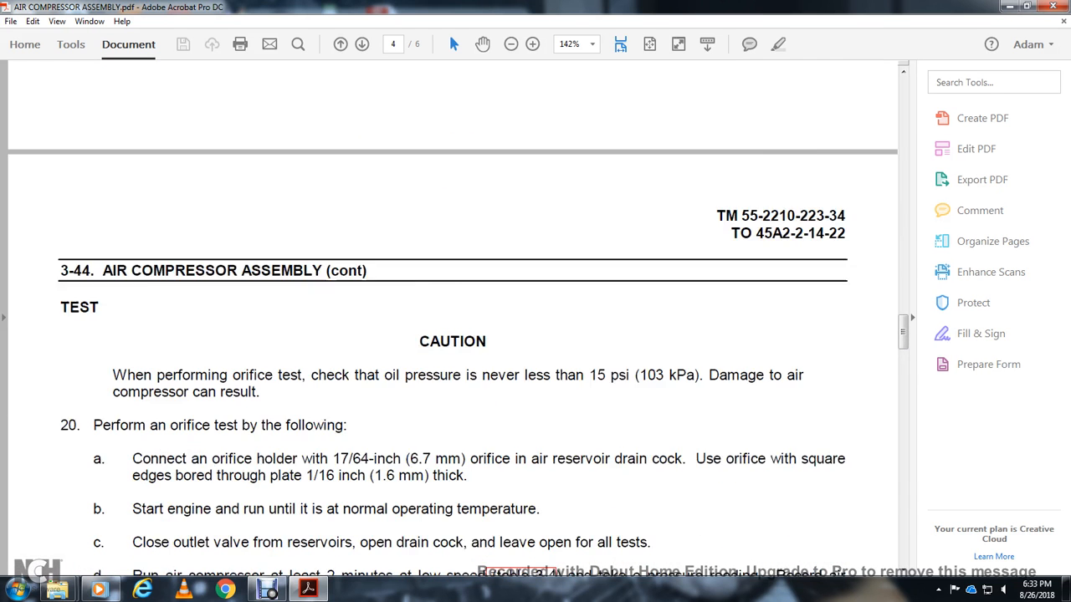
Scroll through orifice test steps a–h and valve steps 21–22 until page 5 begins.
scroll("down", 3)
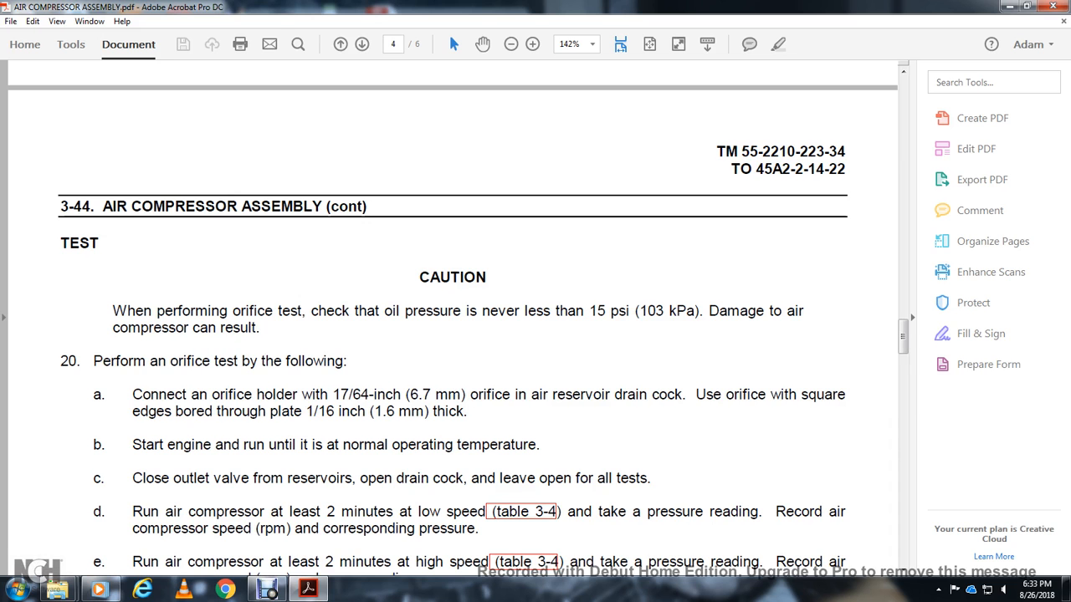
scroll("down", 3)
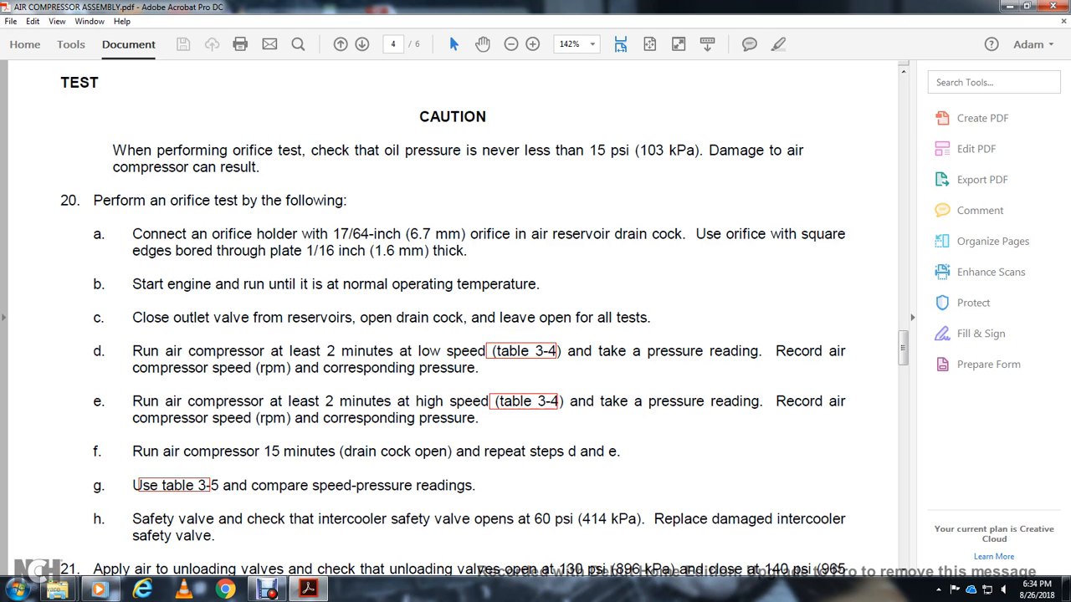
scroll("down", 3)
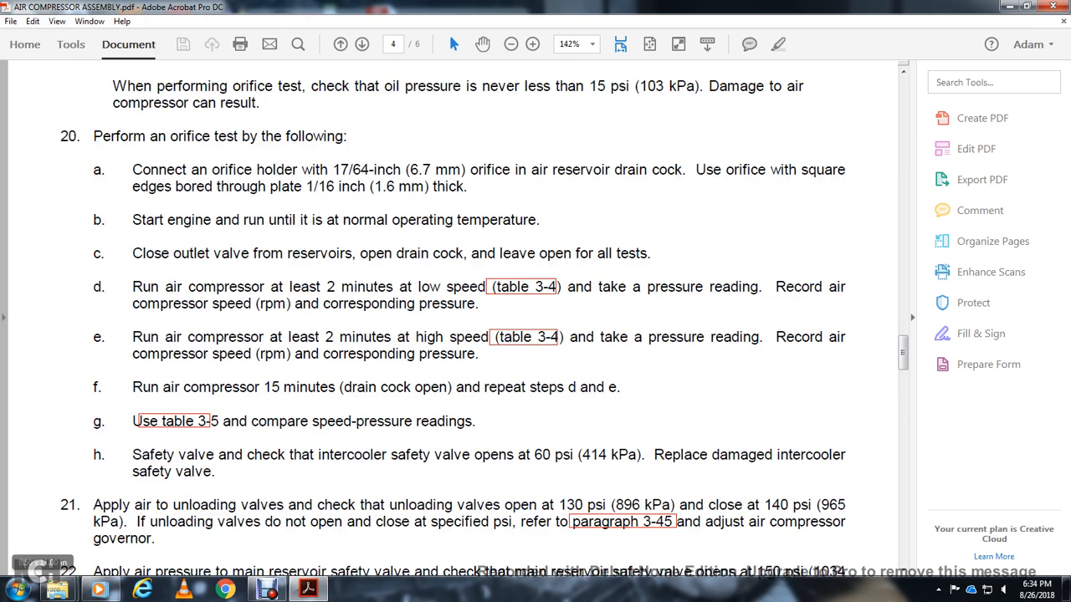
scroll("down", 3)
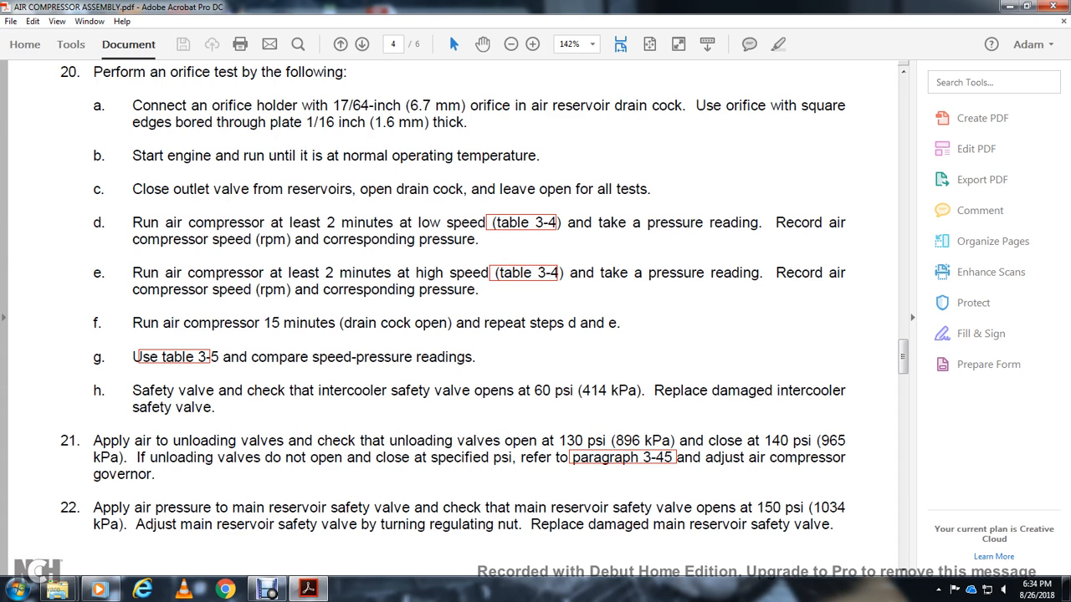
scroll("down", 3)
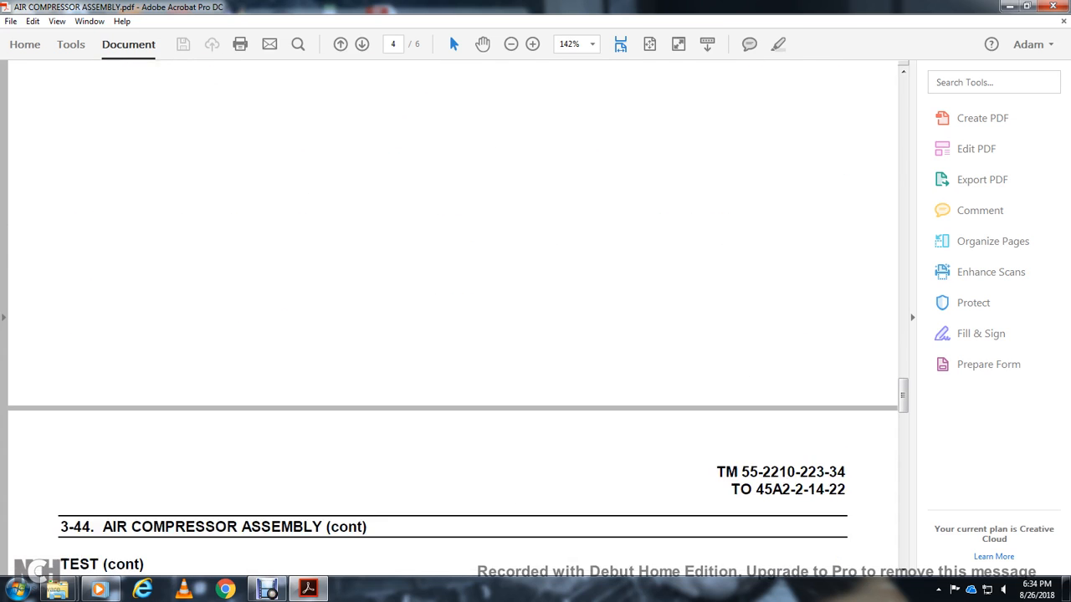
Scroll through Table 3-4's compressor limit chart and test conditions, then advance to page 6 with Table 3-5.
scroll("down", 3)
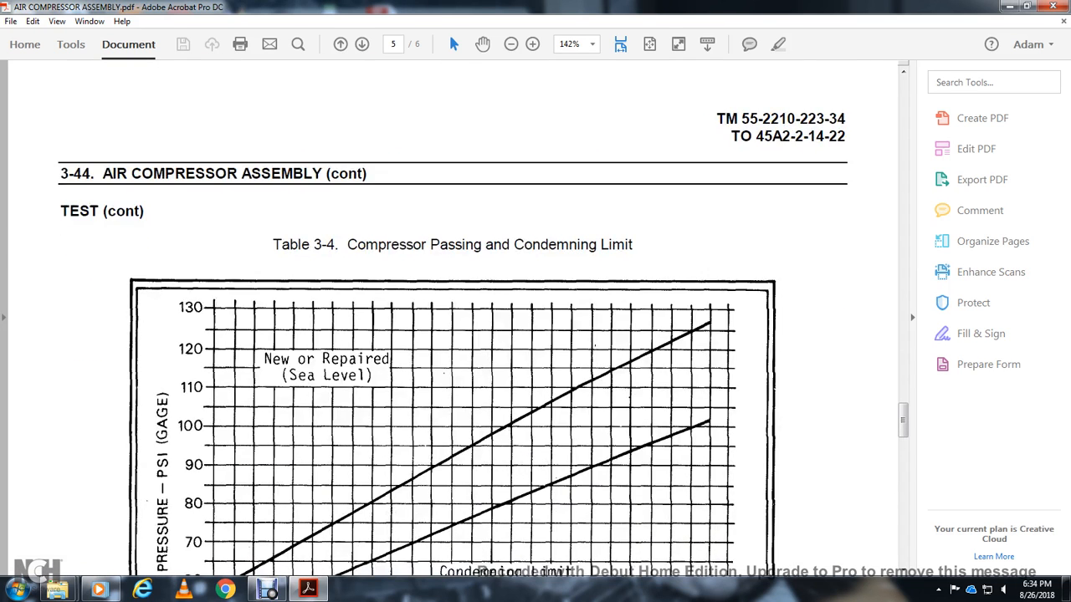
scroll("down", 3)
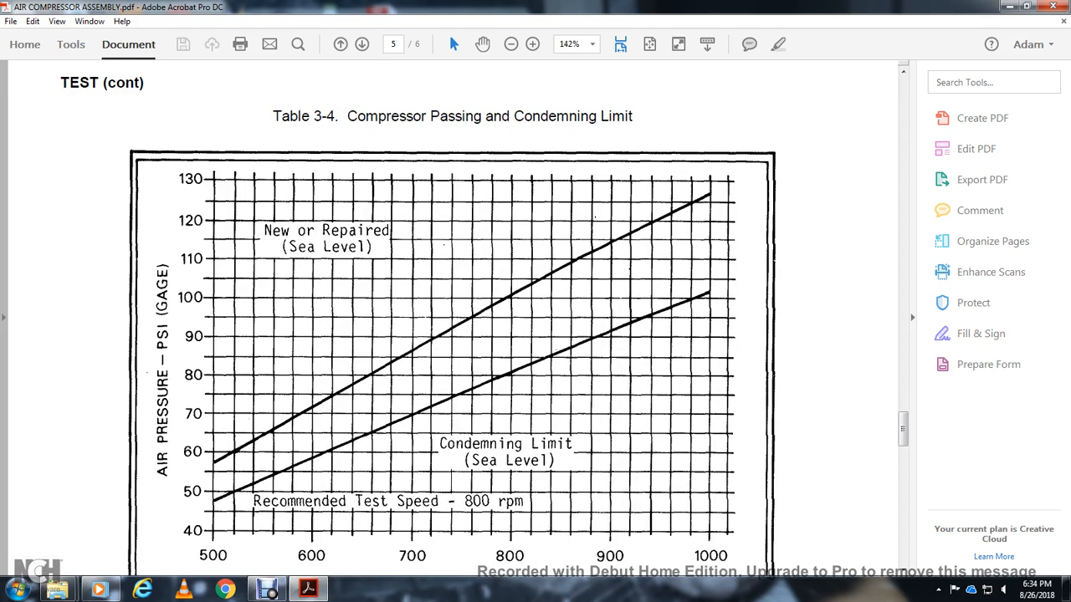
scroll("down", 3)
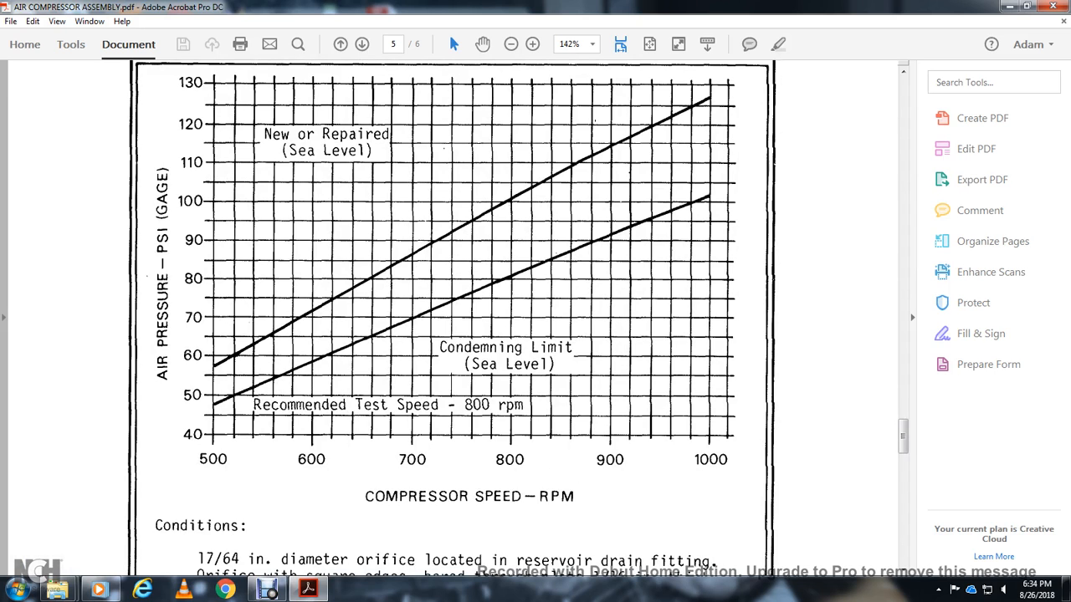
scroll("down", 3)
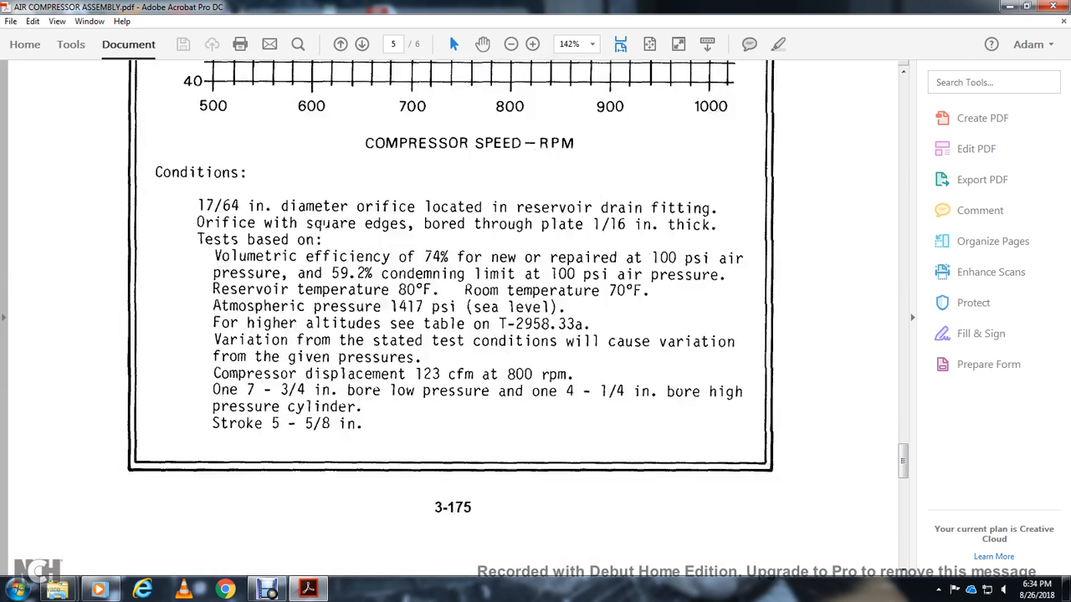
left_click(354, 44)
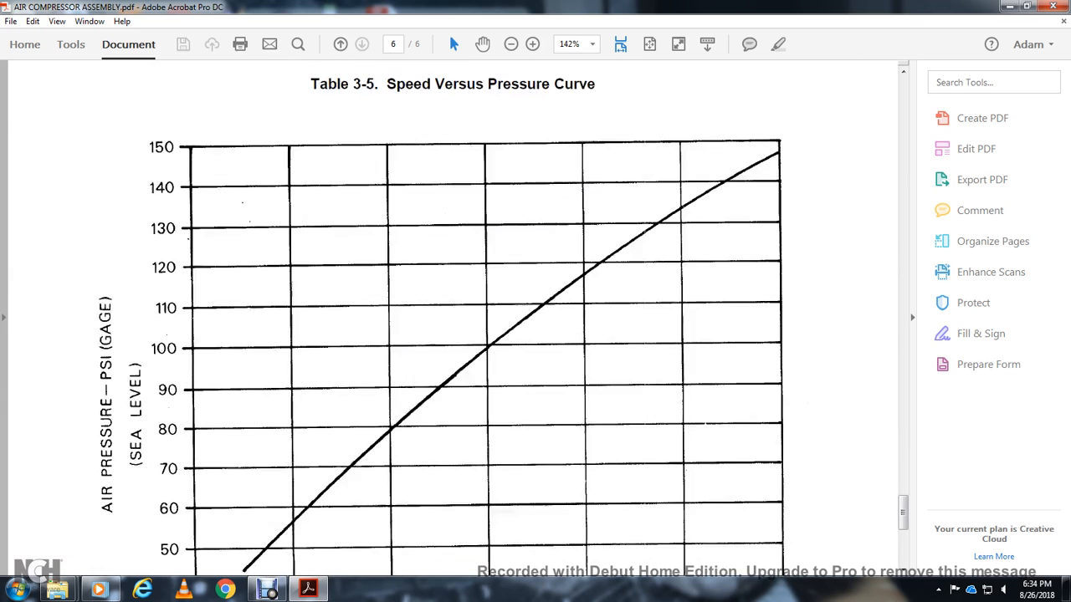
Scroll down Table 3-5's speed-versus-pressure curve to the bottom of page 3-176.
scroll("down", 3)
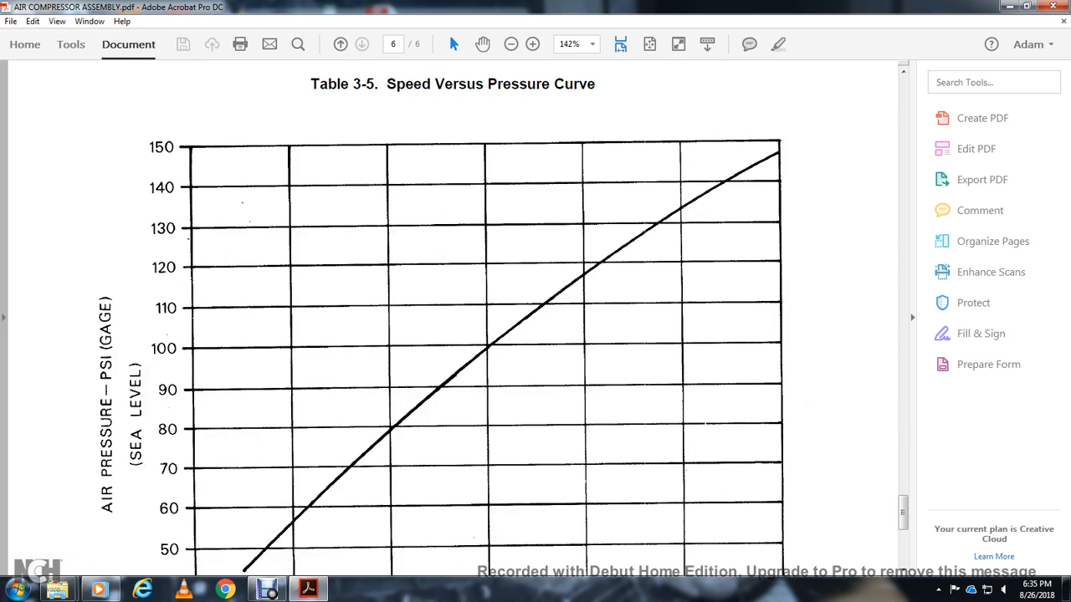
scroll("down", 3)
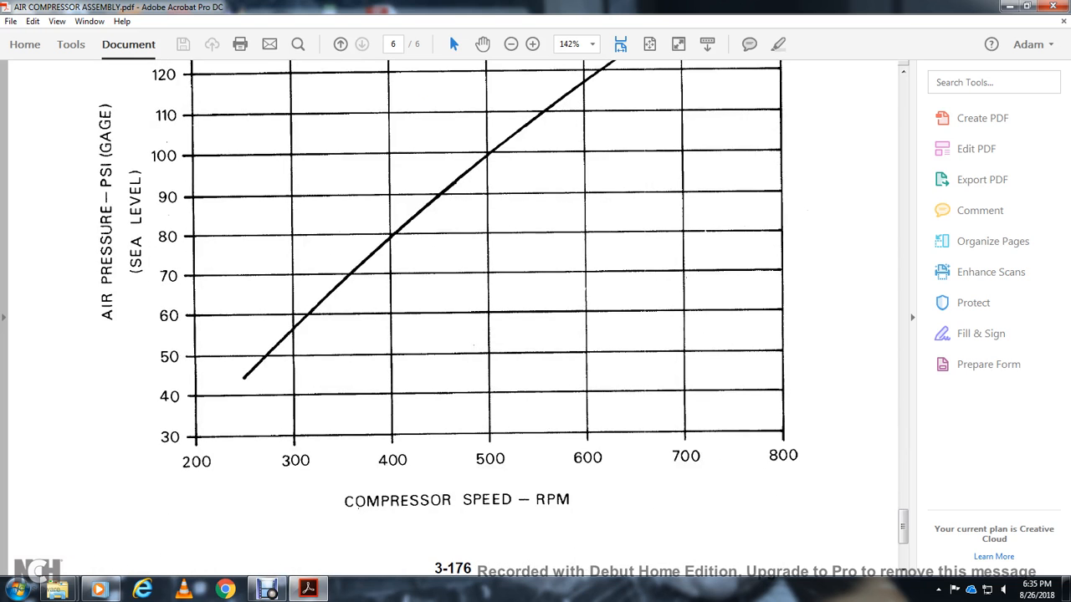
scroll("down", 3)
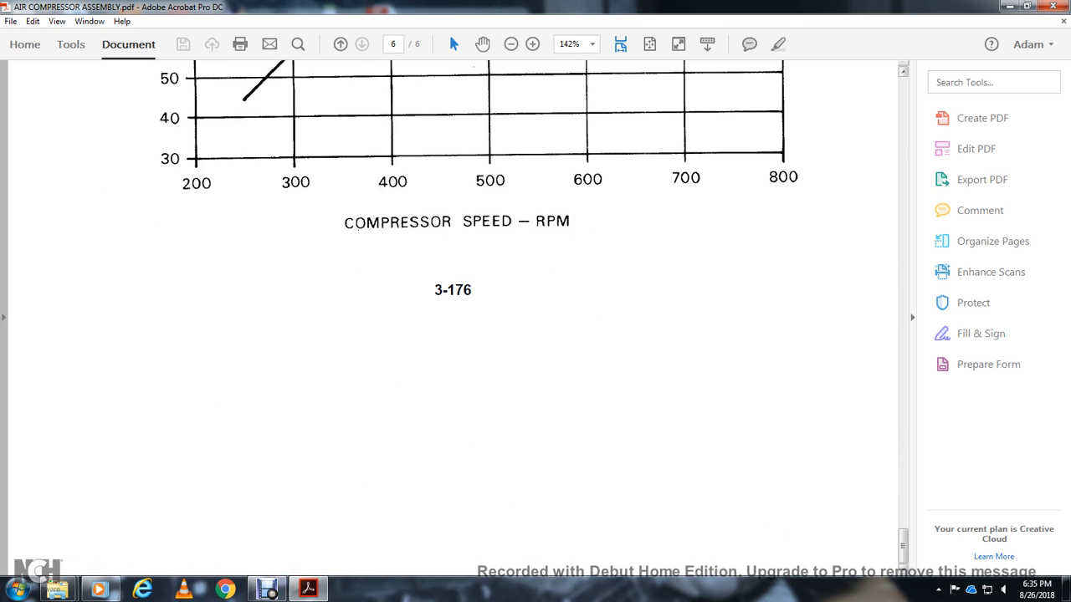